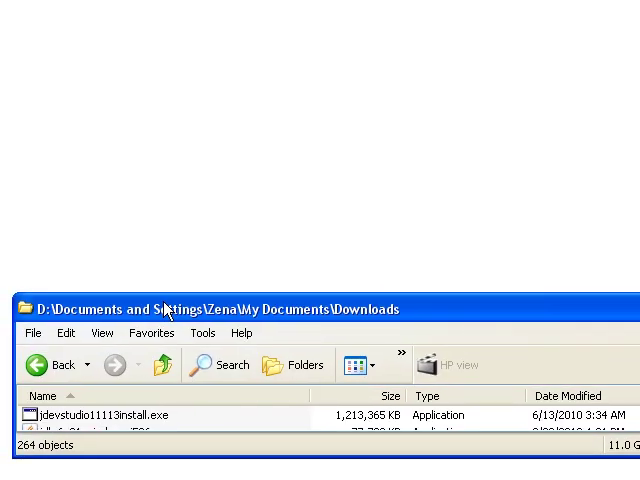
mouse_move(50, 415)
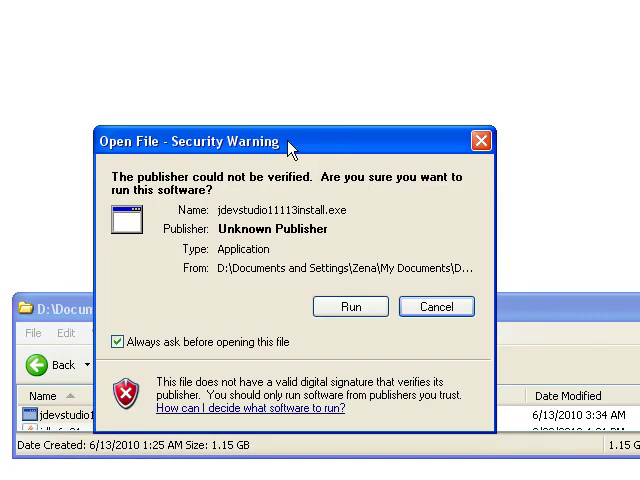
Allow the unverified JDeveloper installer to run from the security warning.
left_click(350, 306)
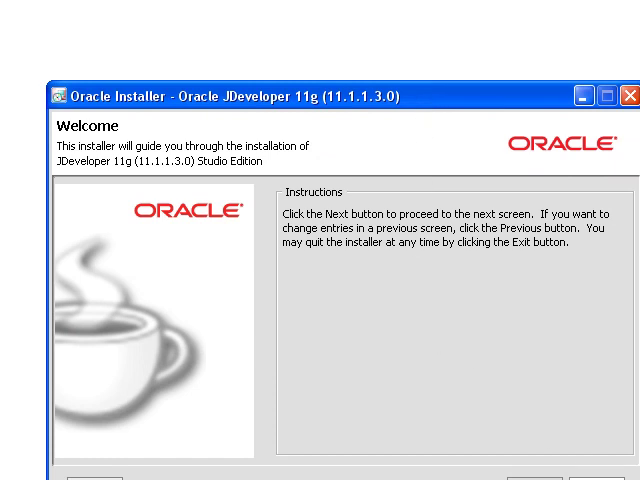
Pass the welcome screen and create a new Middleware Home at D:\Oracle\Middleware.
left_click(593, 476)
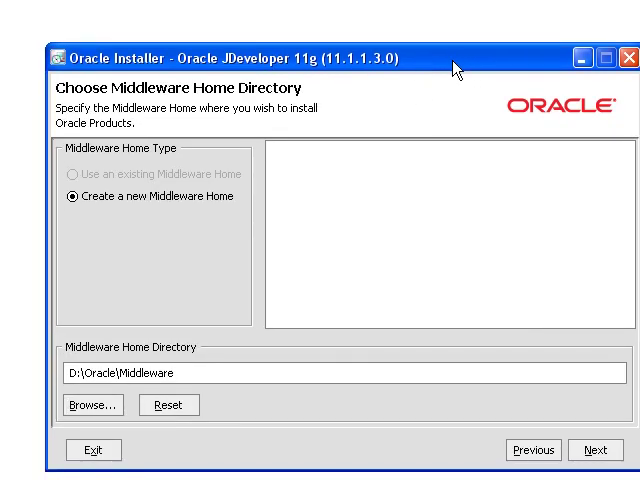
mouse_move(195, 210)
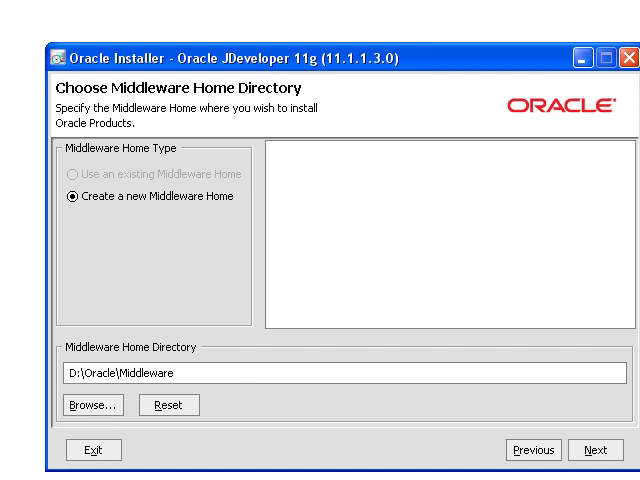
left_click(594, 449)
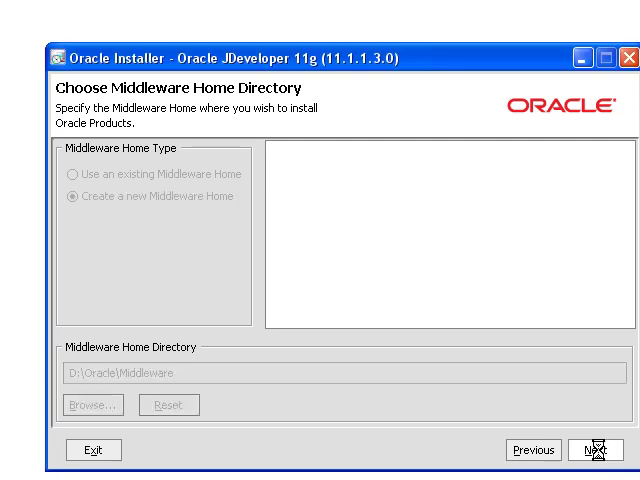
Accept the Complete install type with JDeveloper, ADF and WebLogic Server.
left_click(594, 449)
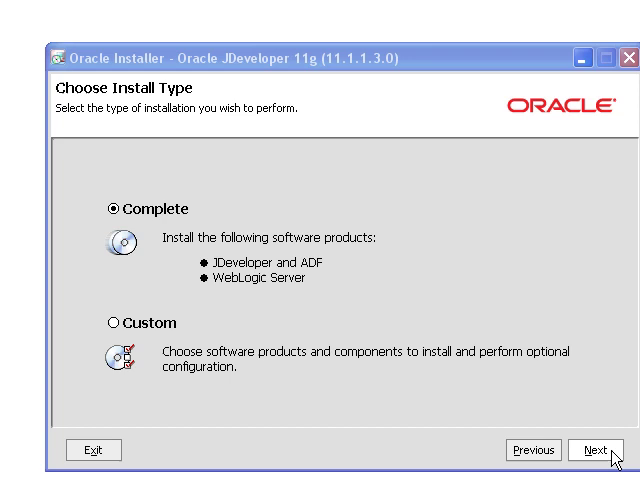
mouse_move(612, 457)
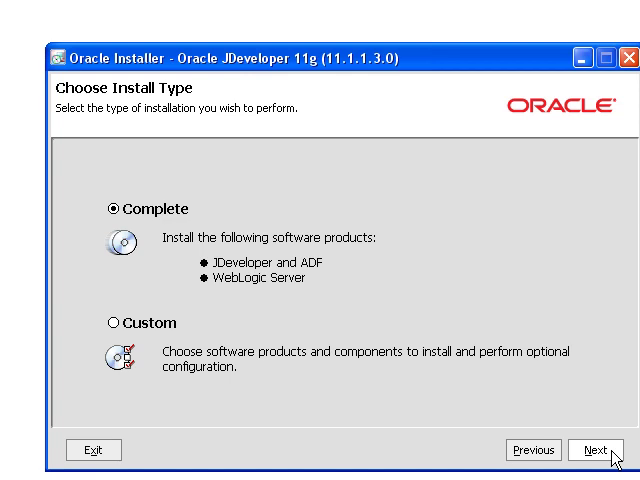
left_click(595, 449)
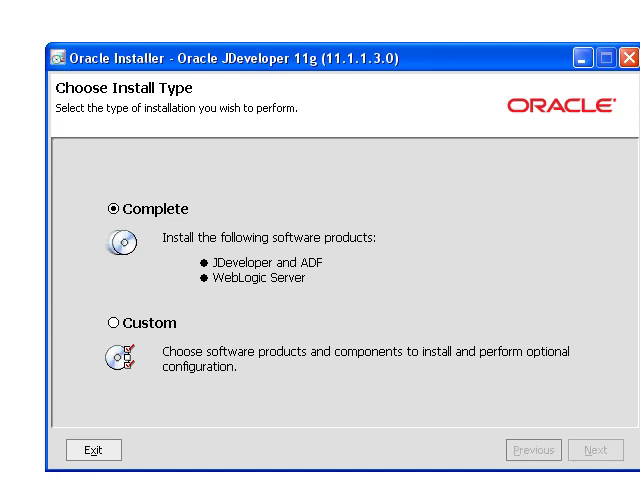
Keep the default product directories under D:\Oracle\Middleware and reach the 1,693.9 MB summary.
left_click(595, 449)
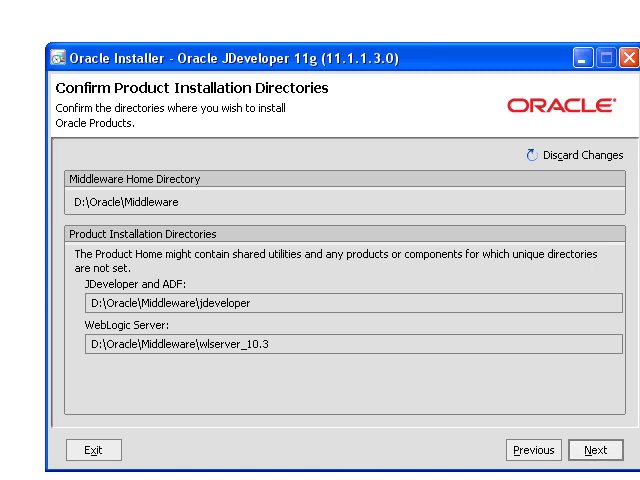
left_click(595, 450)
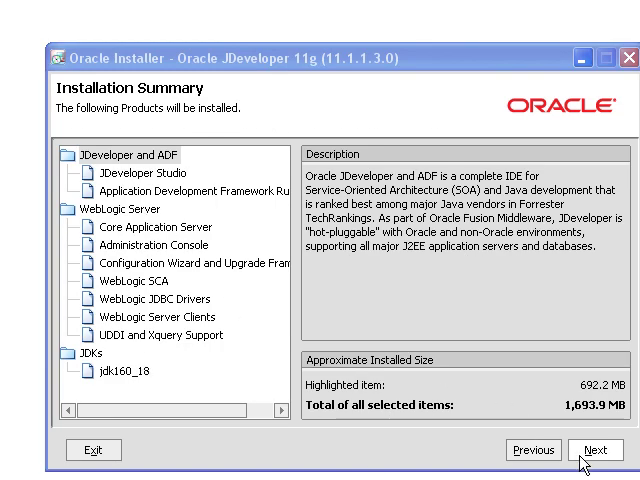
Install the summarized products and uncheck Run Quickstart on the completion screen.
left_click(594, 449)
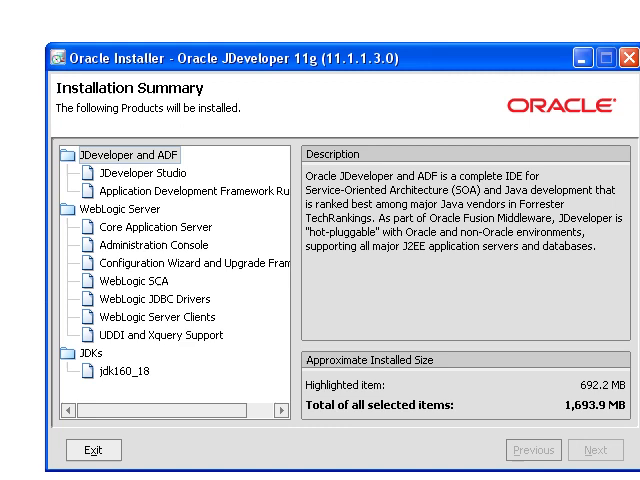
left_click(593, 449)
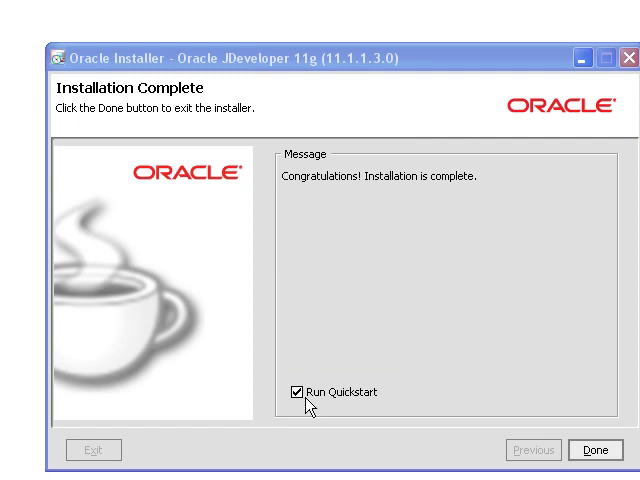
left_click(299, 392)
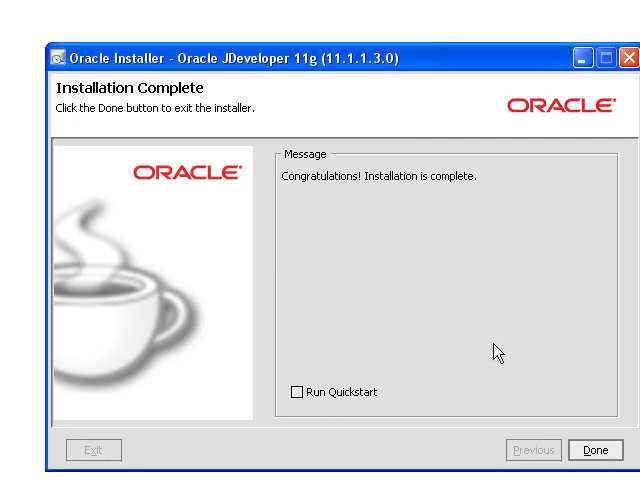